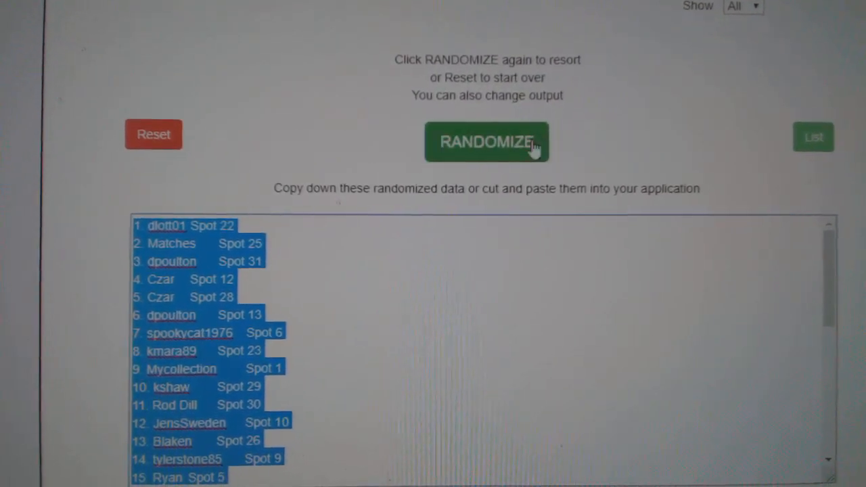
Reshuffle the names and spot numbers three more times into new random orders
click(487, 142)
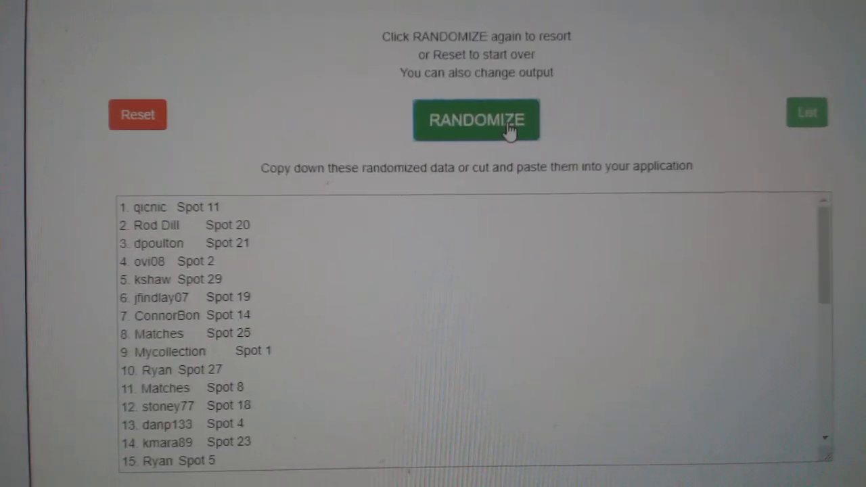
click(476, 119)
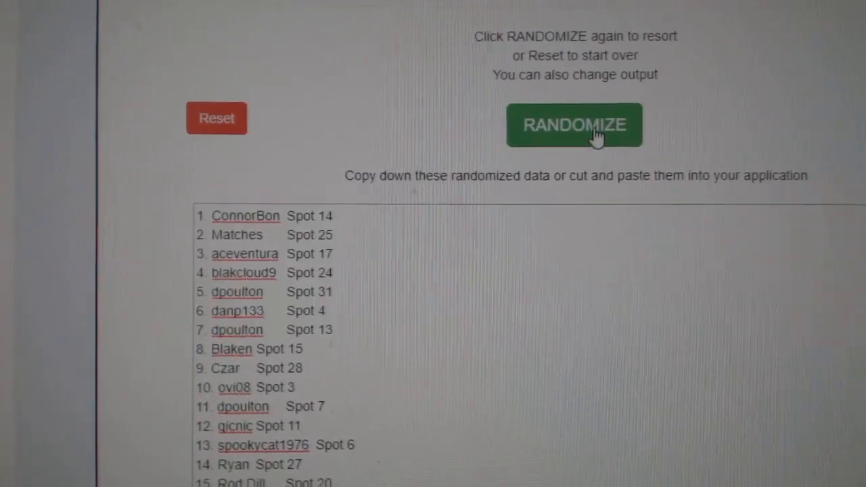
click(574, 124)
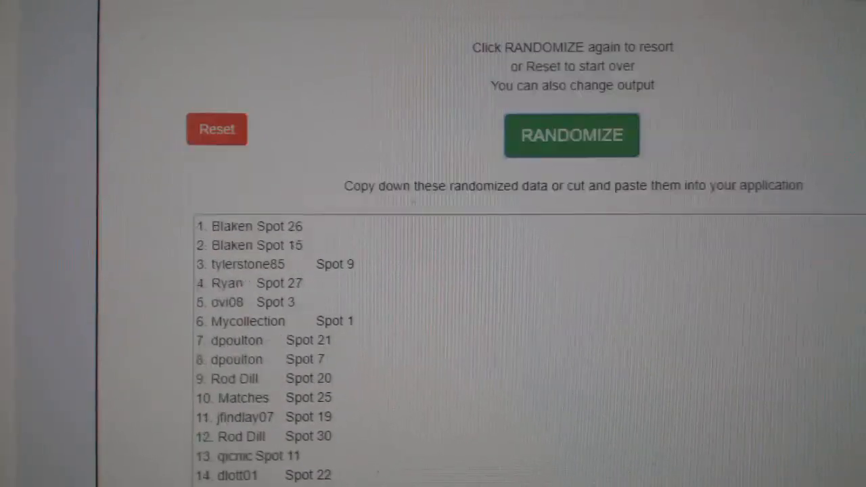